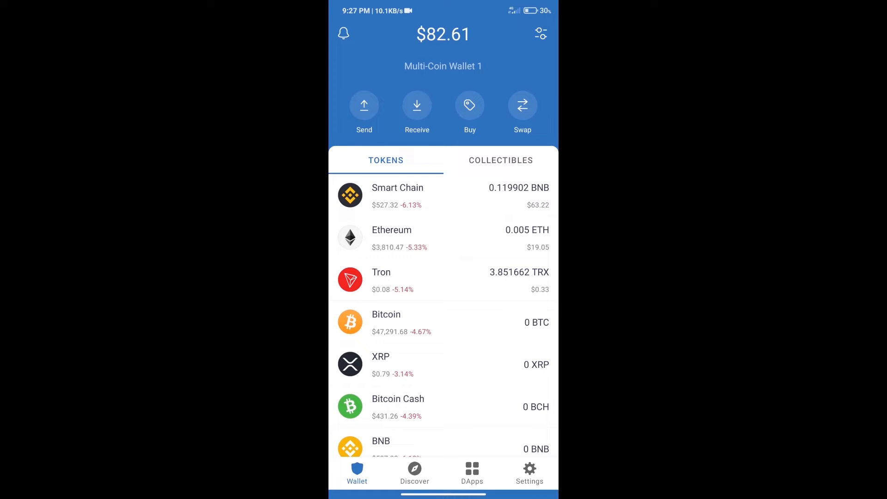
- Search the list of coins to buy for 'bn', then return to the home screen
click(469, 105)
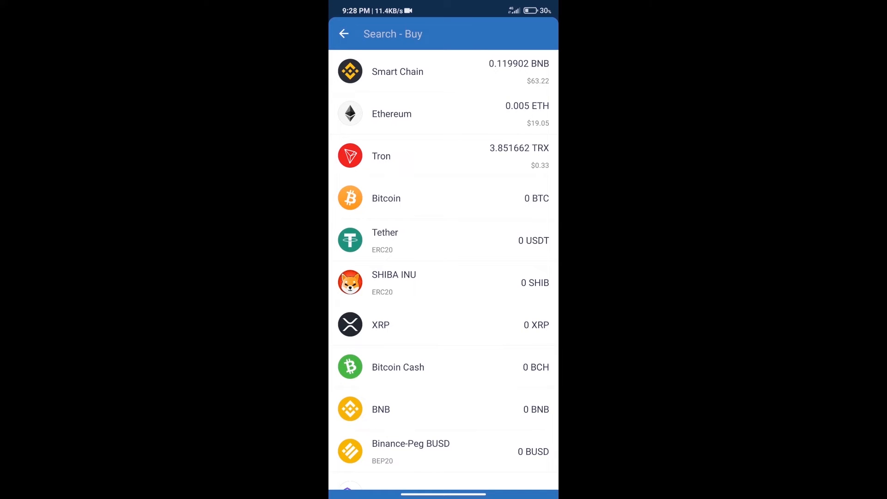
text(bnb)
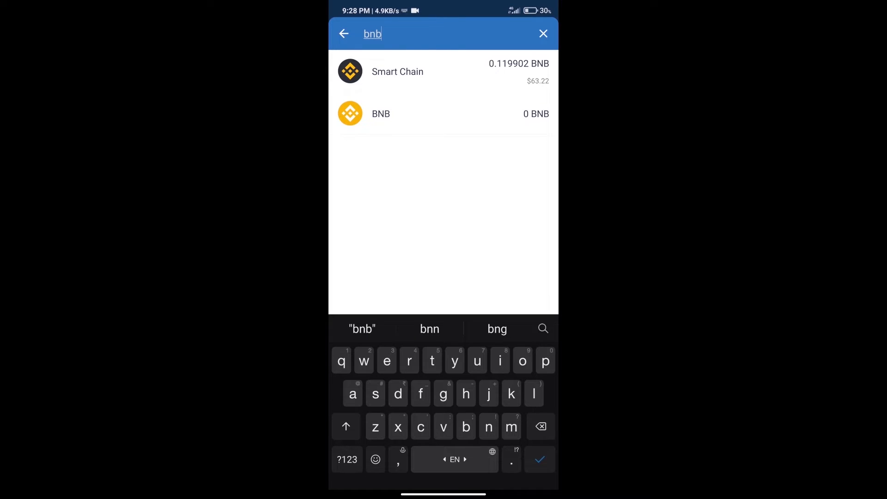
click(380, 113)
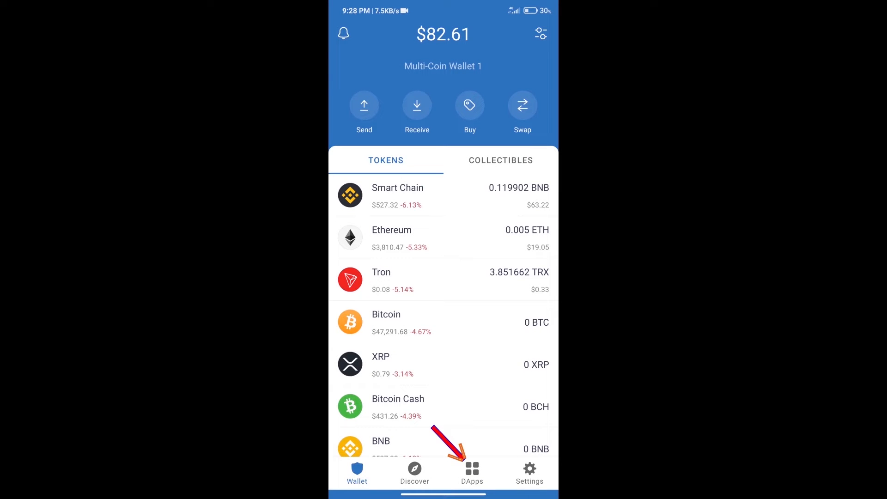
- Launch PancakeSwap from the Popular section of the DApps directory
click(471, 473)
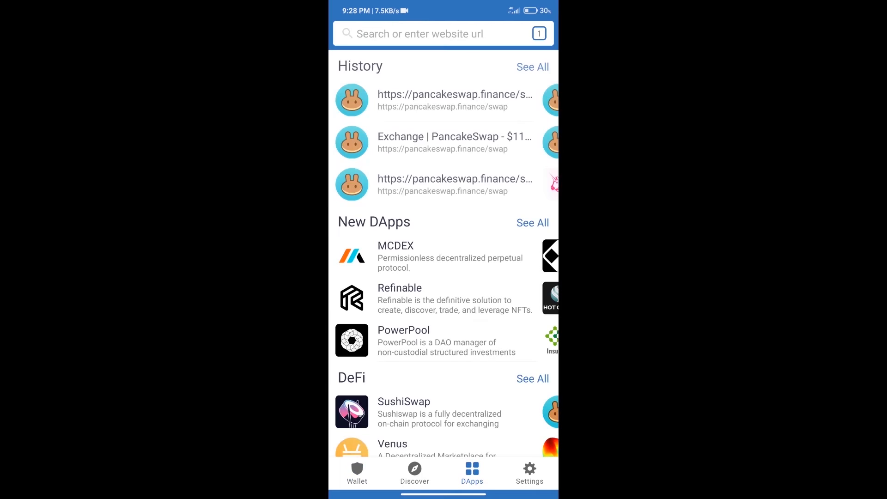
scroll(down, 3)
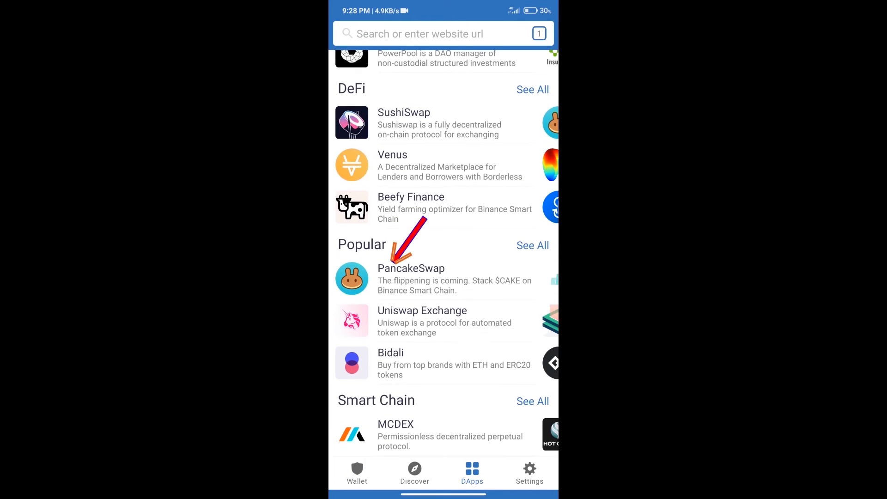
click(411, 279)
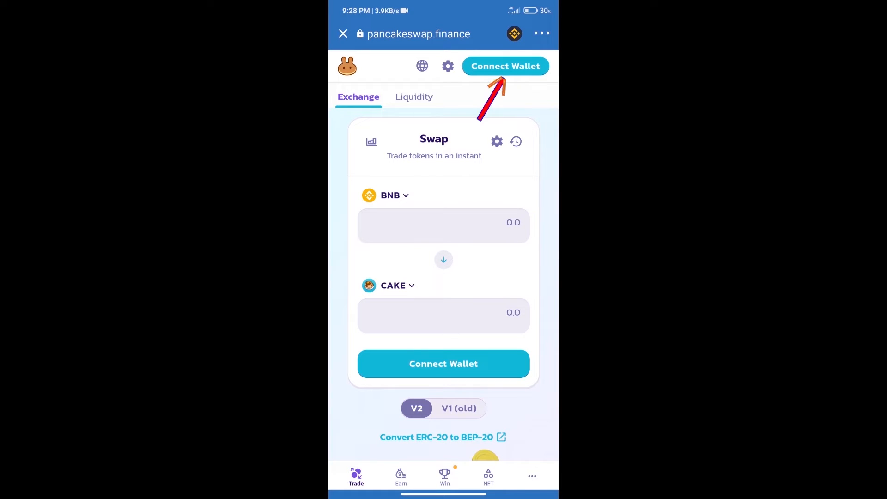
- Connect Trust Wallet to PancakeSwap and open the receive-token list
click(505, 66)
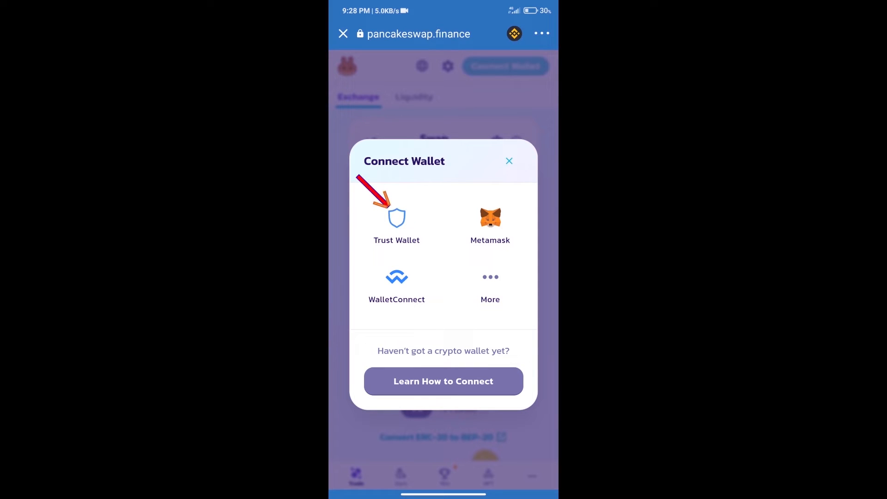
click(508, 161)
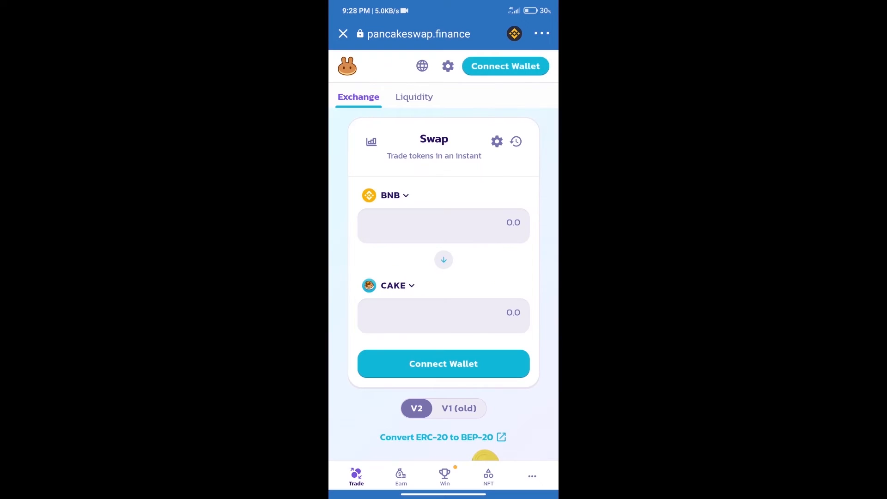
click(504, 65)
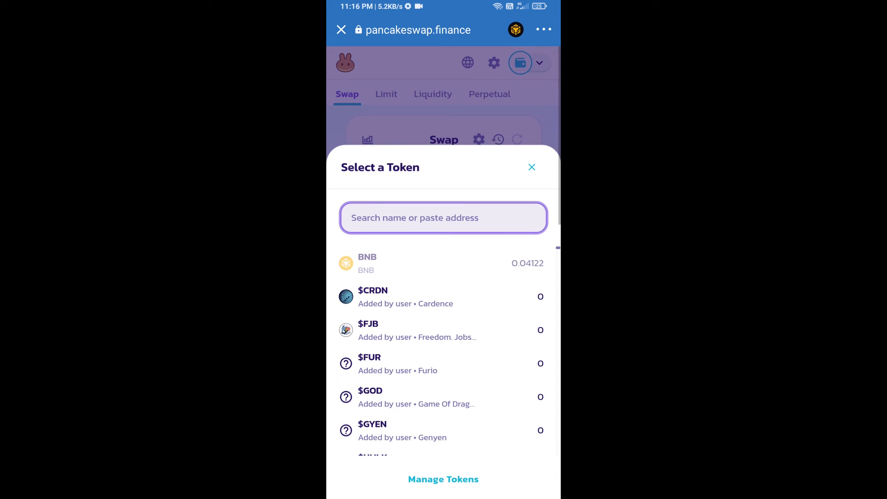
- Import Dope Wars Paper from contract address ending 6b177, acknowledging the fake-token warning
text(Ea768221f67B6A1fD33e6aa903d4e42f6b177)
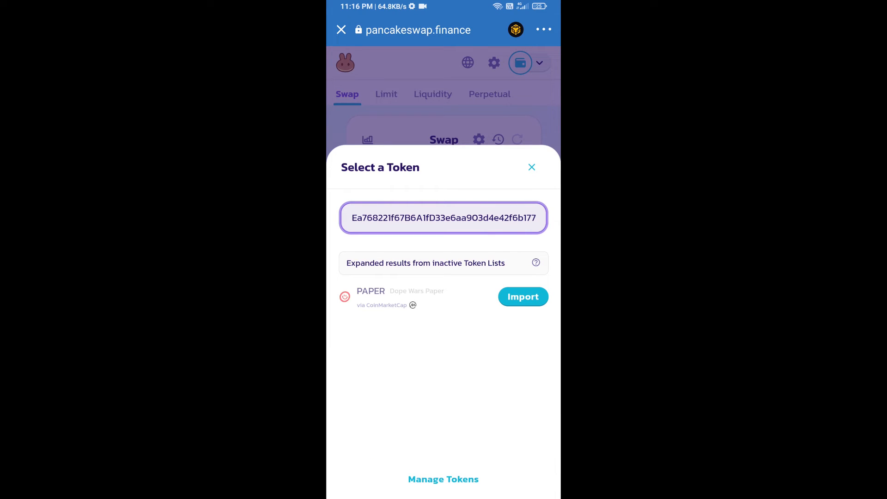
click(522, 297)
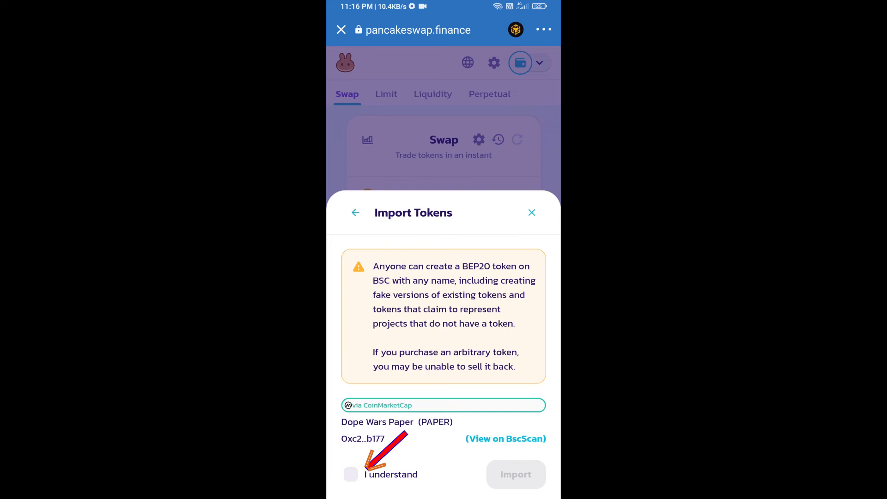
click(351, 474)
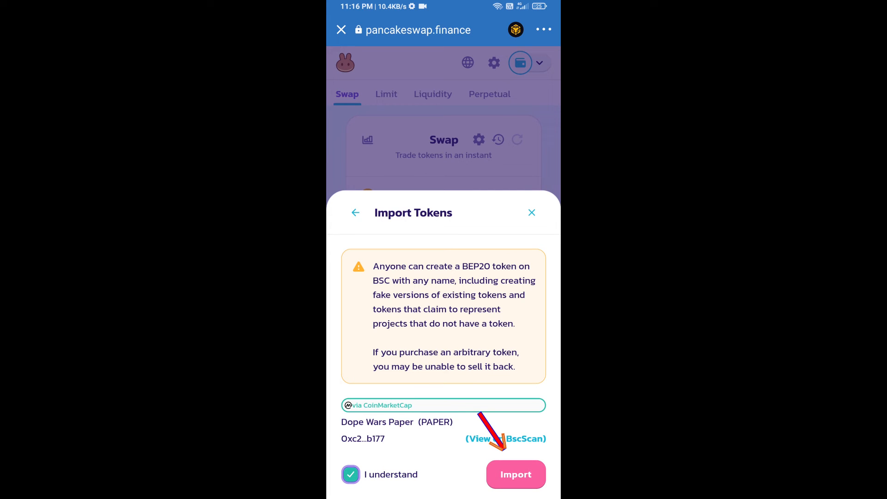
click(515, 474)
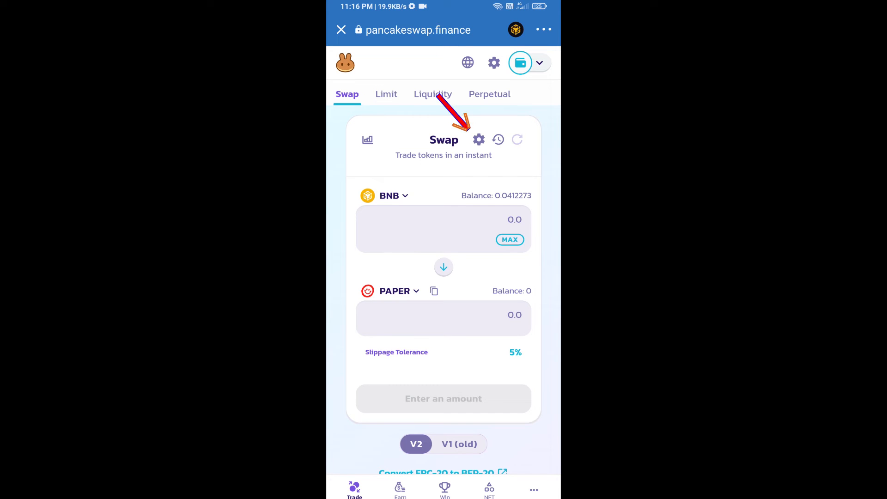
click(478, 139)
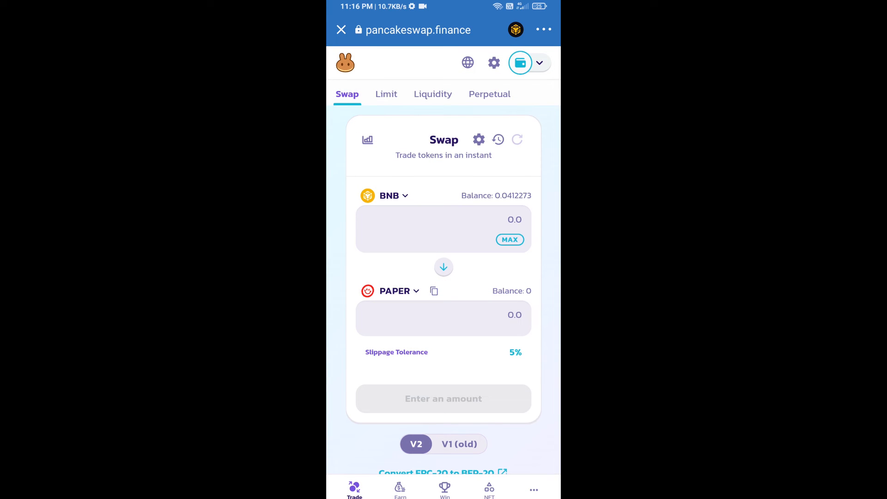
click(441, 220)
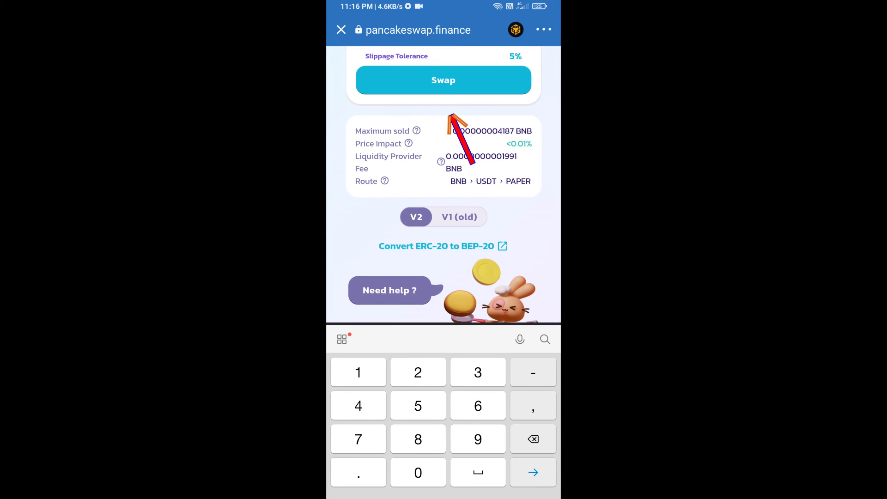
- Review the 0.005 PAPER swap, accept the updated price, and confirm it
click(443, 80)
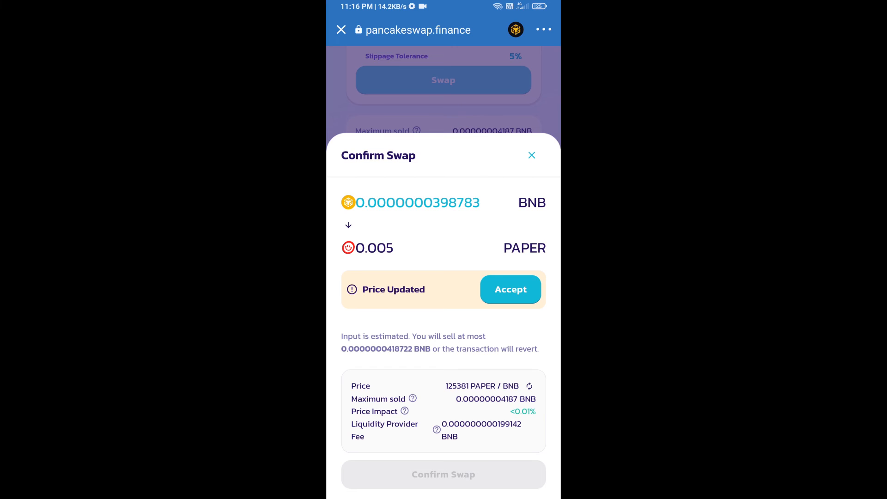
click(509, 289)
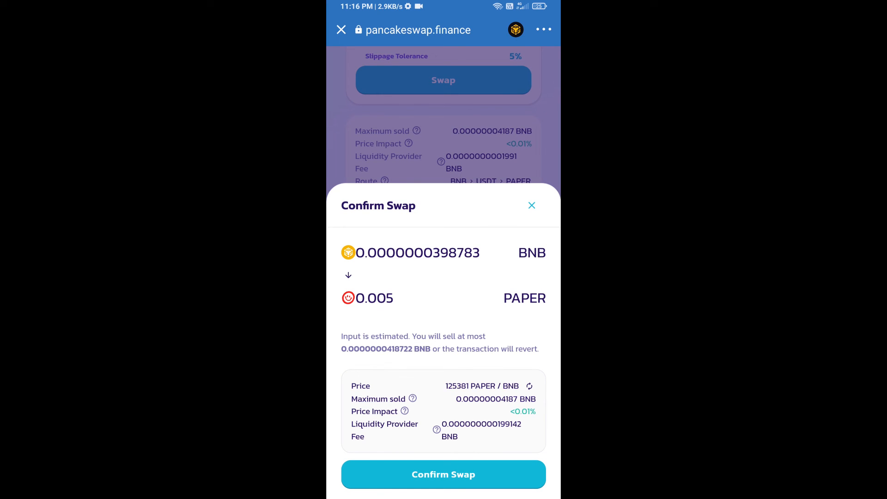
click(443, 474)
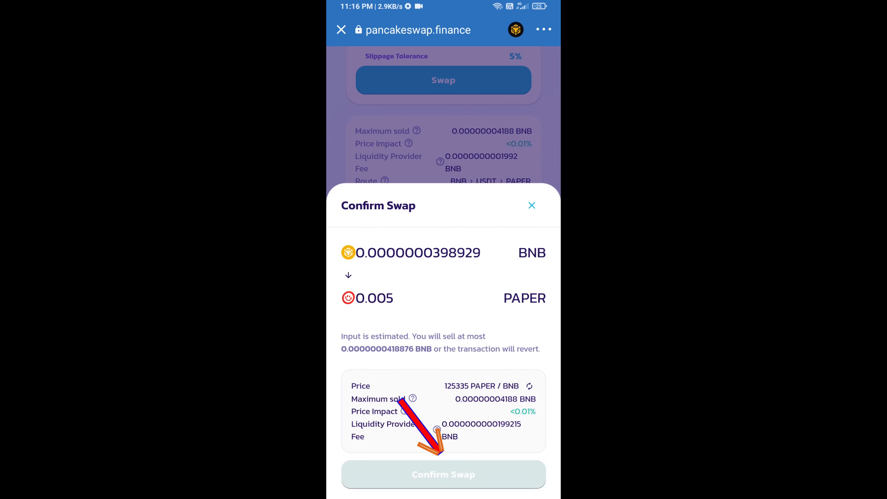
click(443, 474)
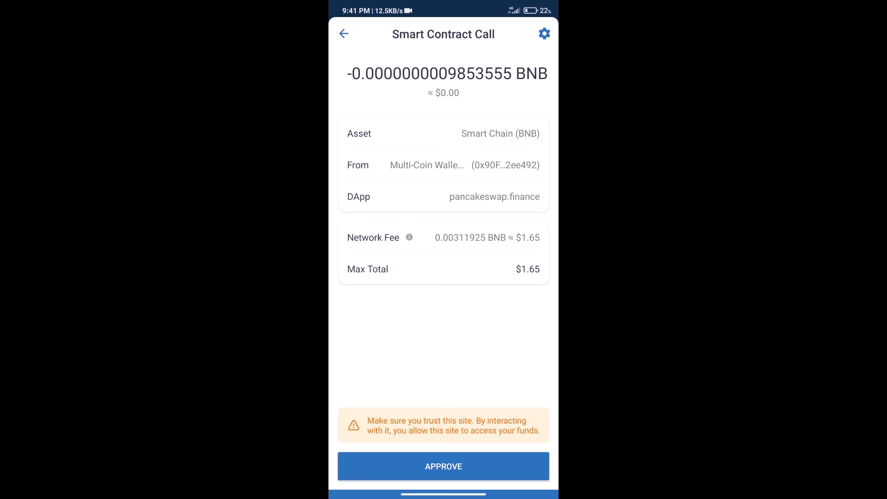